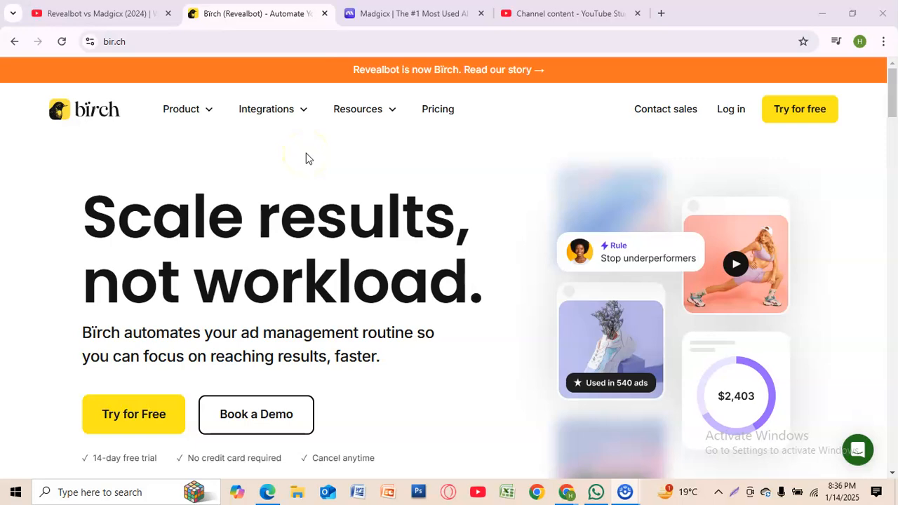
mouse_move(198, 216)
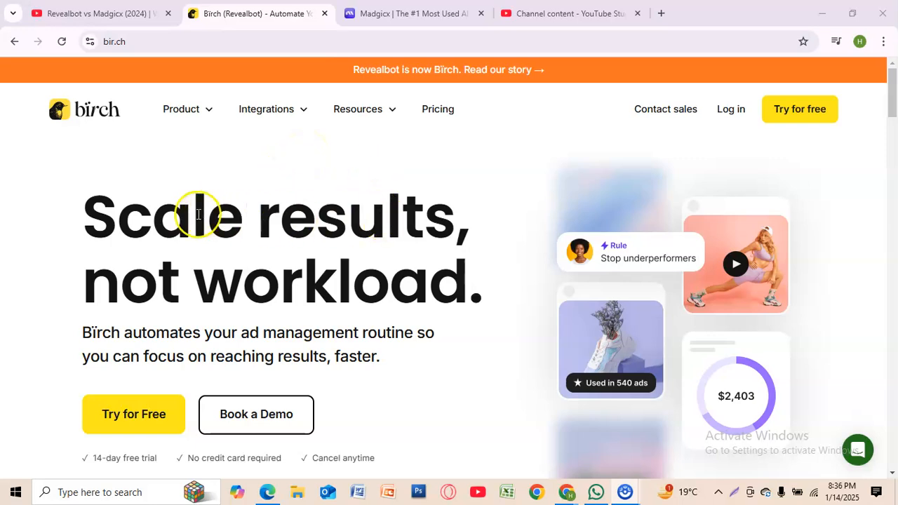
mouse_move(273, 217)
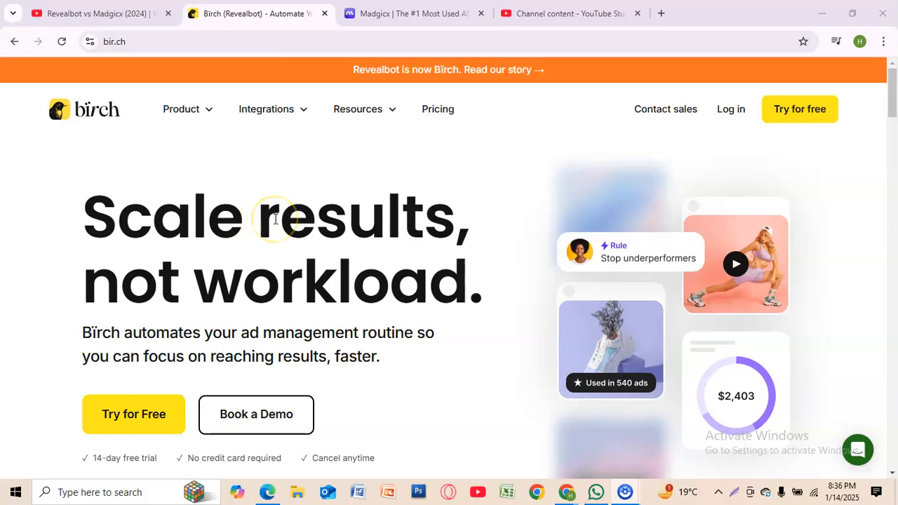
mouse_move(523, 235)
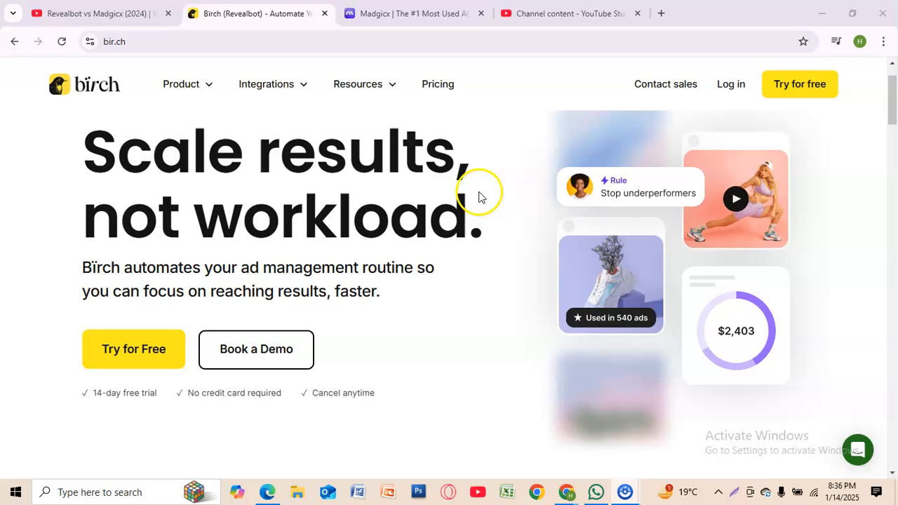
Step: Glance at the Madgicx homepage and come back to the Birch homepage
click(414, 13)
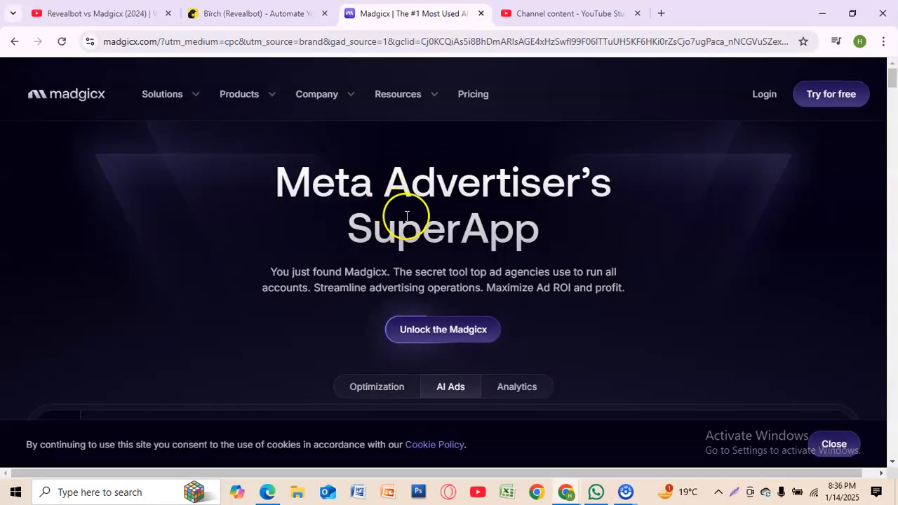
mouse_move(209, 186)
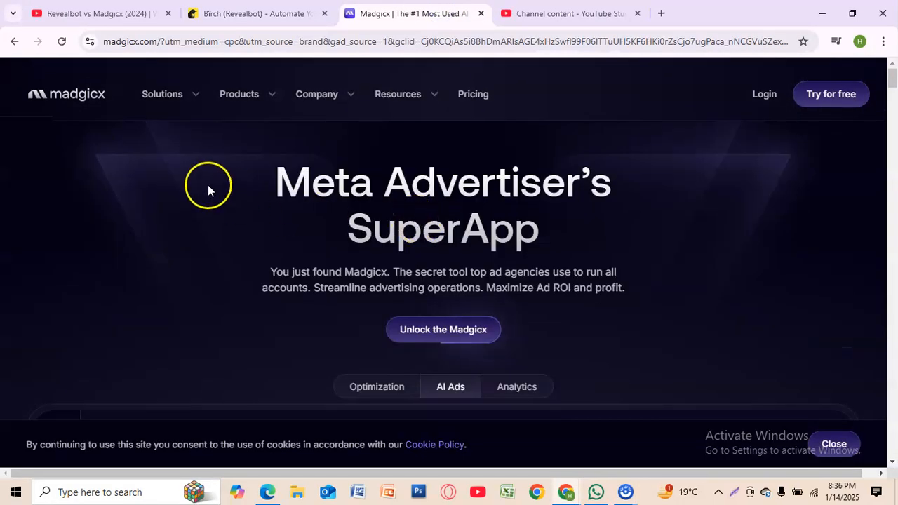
click(257, 13)
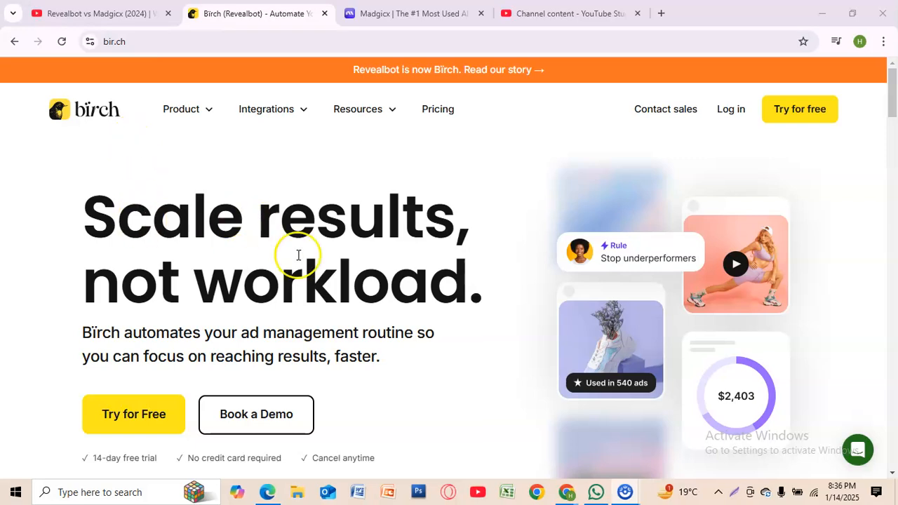
mouse_move(126, 113)
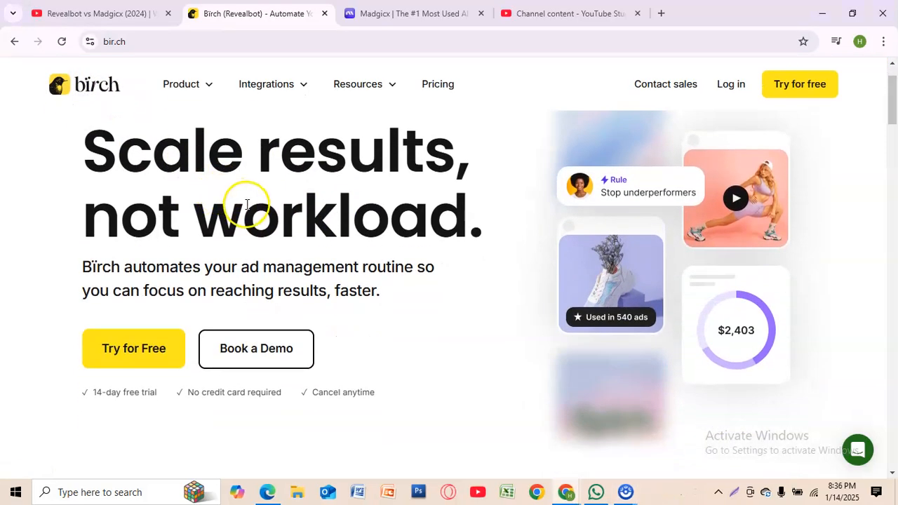
Step: Scroll the Birch homepage down through client results to the ad automation engine section
scroll(down, 3)
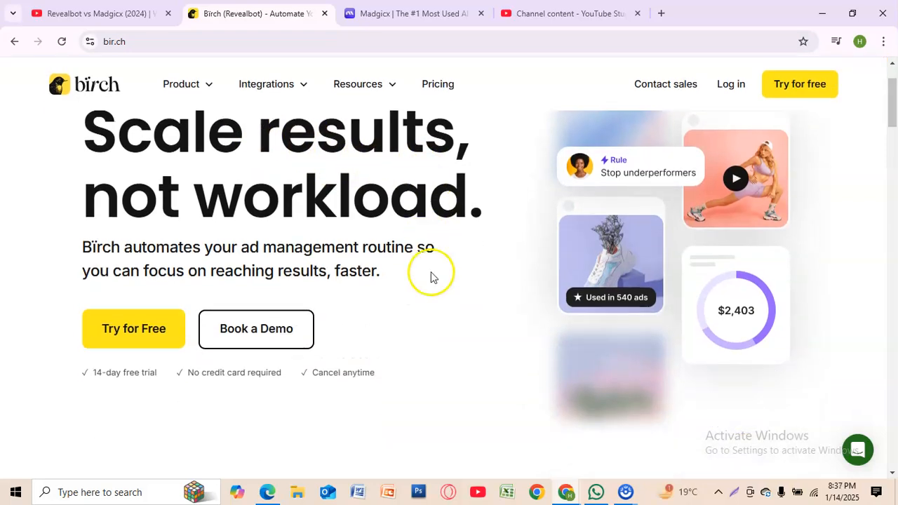
scroll(down, 3)
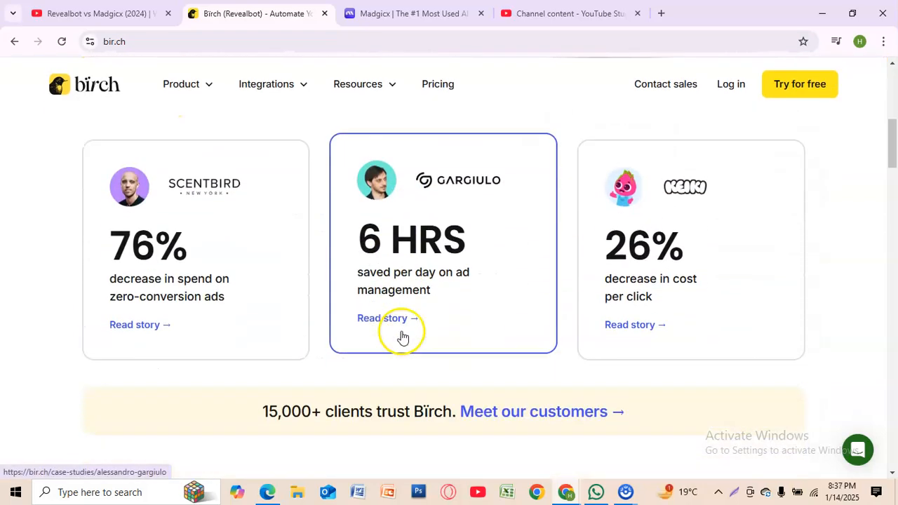
scroll(up, 3)
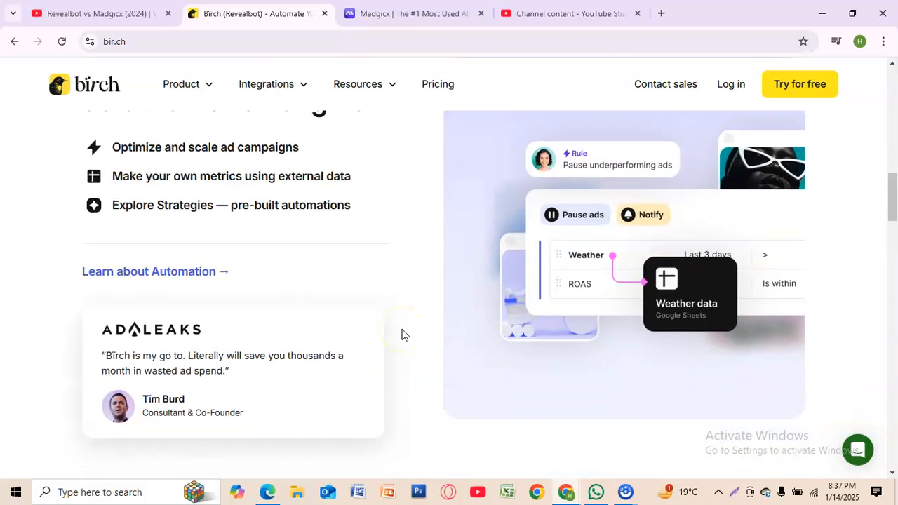
scroll(down, 3)
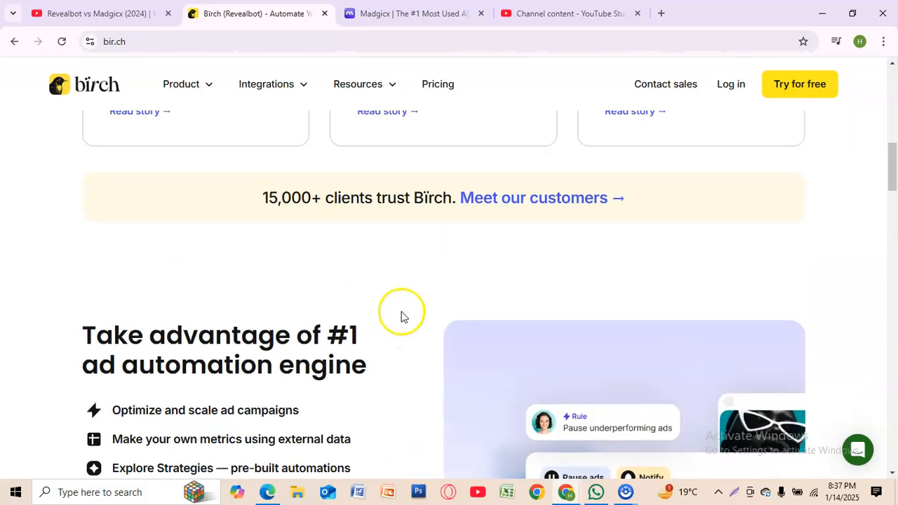
Step: Browse Madgicx's homepage down to its Last AI generations creative gallery, then return to Birch
click(414, 13)
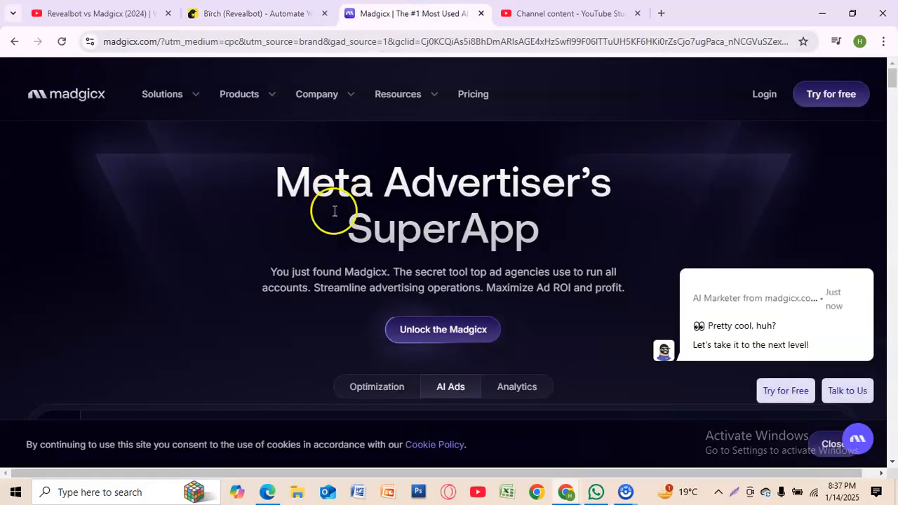
scroll(down, 3)
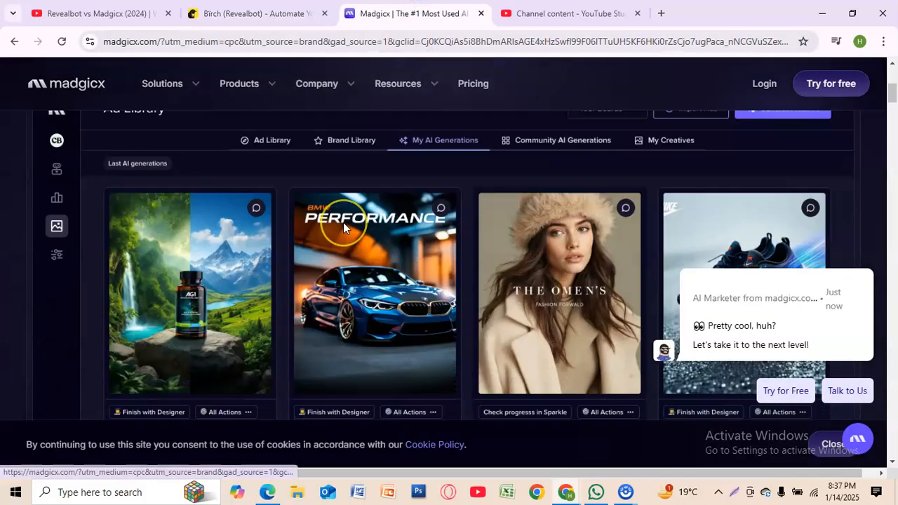
scroll(down, 3)
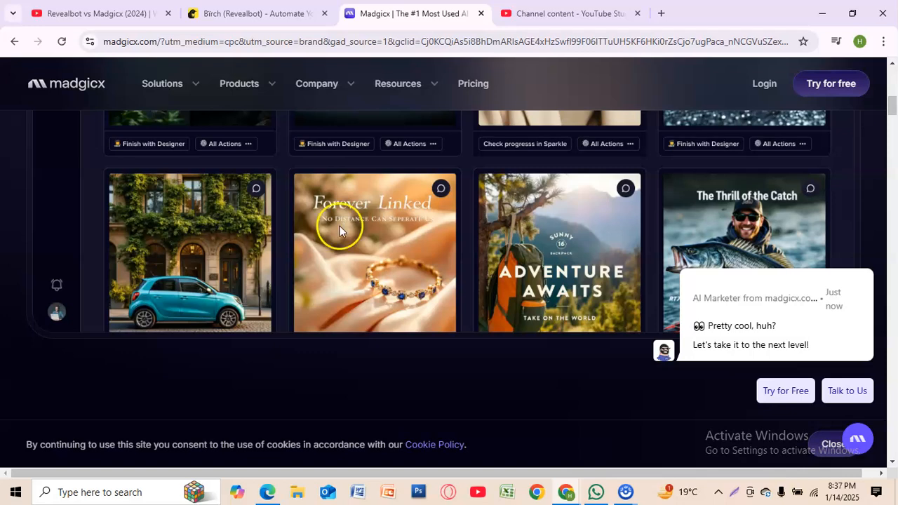
mouse_move(344, 227)
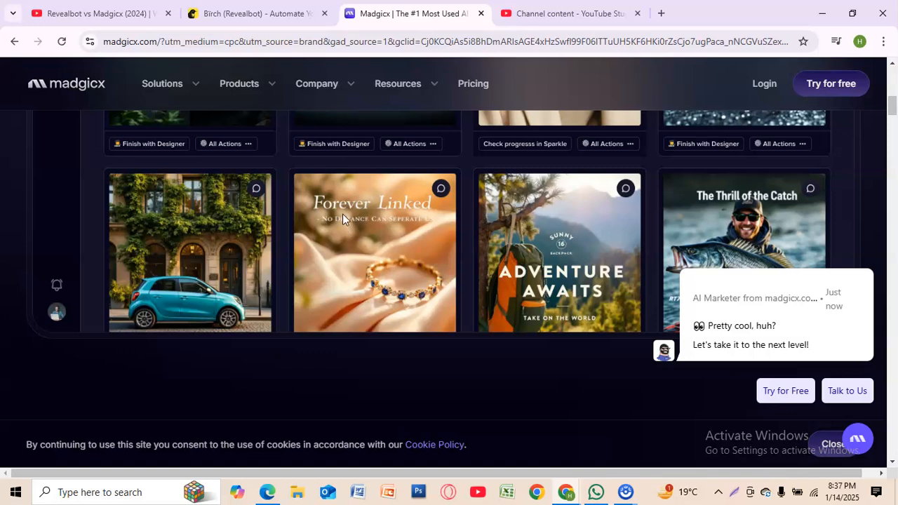
click(257, 13)
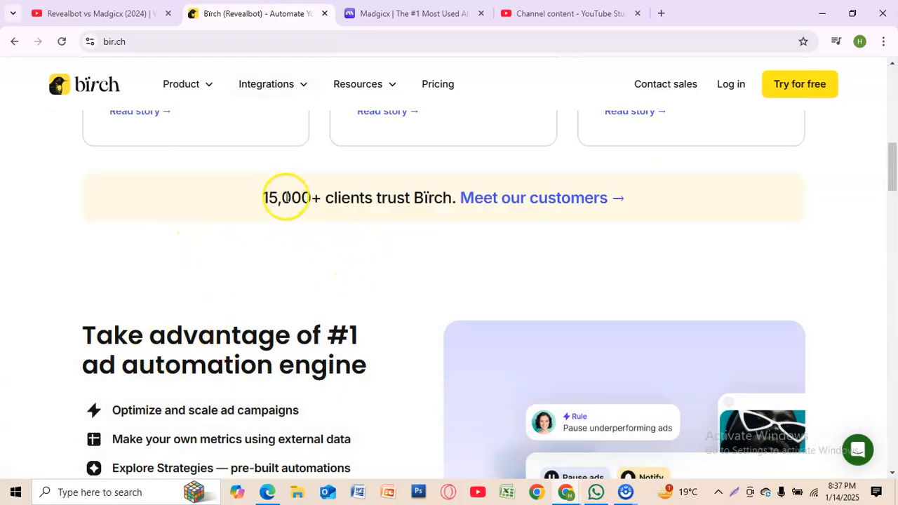
Step: Scroll Birch's homepage back up to the headline with Try for Free and Book a Demo
scroll(down, 3)
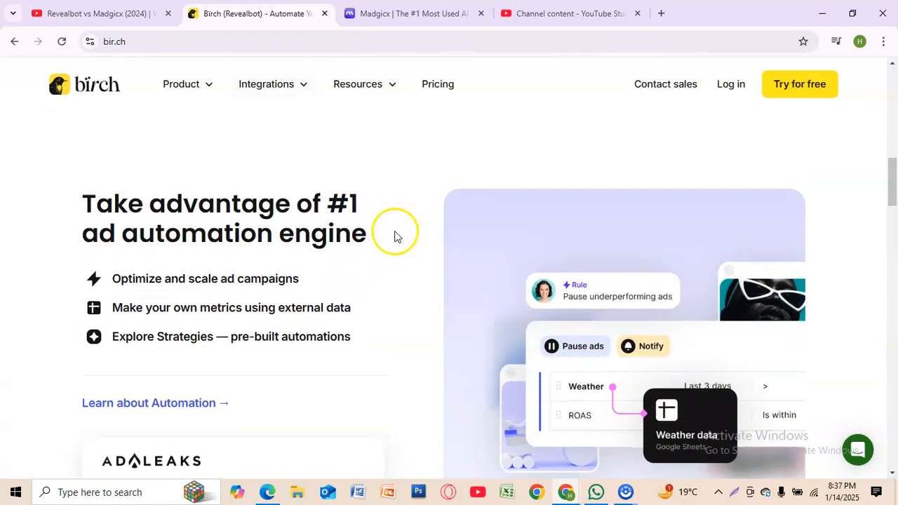
scroll(up, 3)
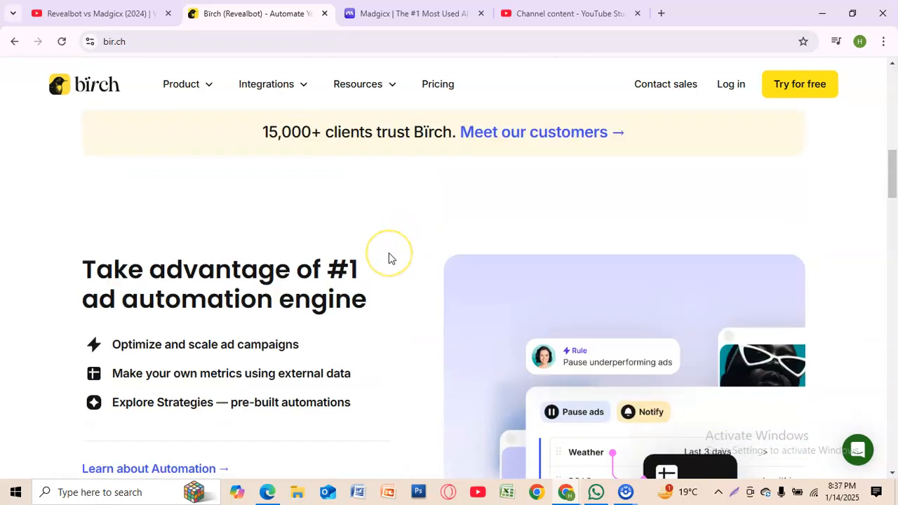
scroll(up, 3)
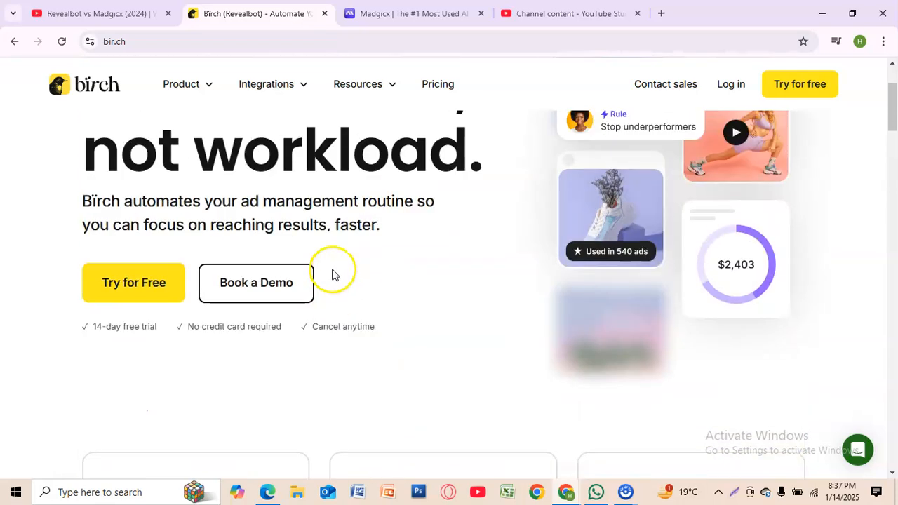
scroll(down, 3)
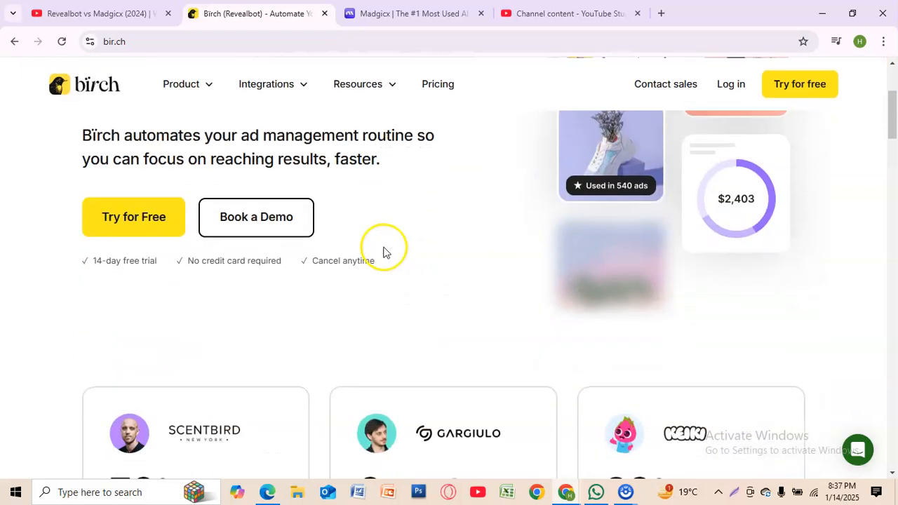
mouse_move(393, 218)
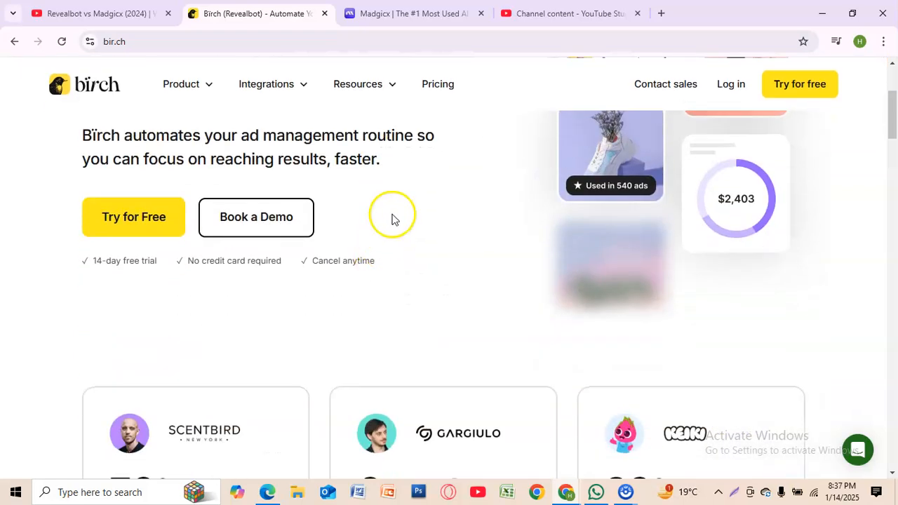
Step: Revisit Madgicx's AI Ads section and its AI-generated creatives gallery, then switch to Birch
click(415, 14)
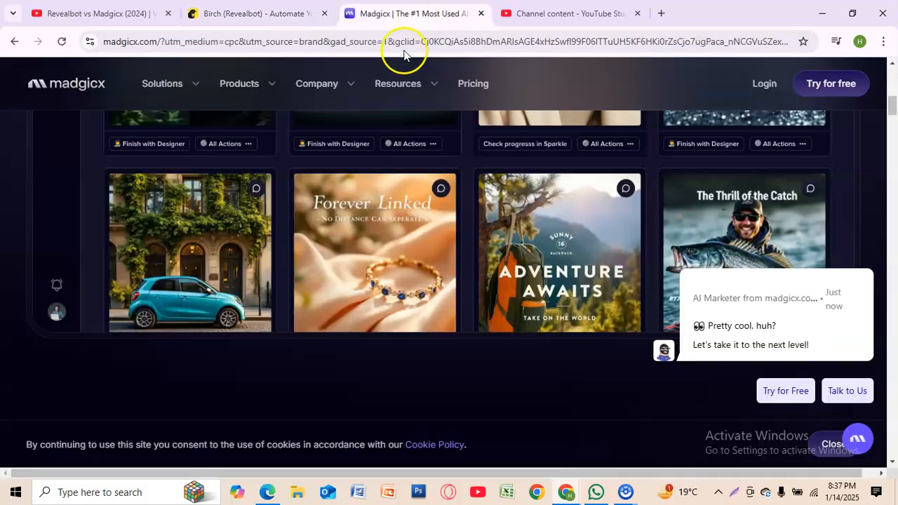
scroll(down, 3)
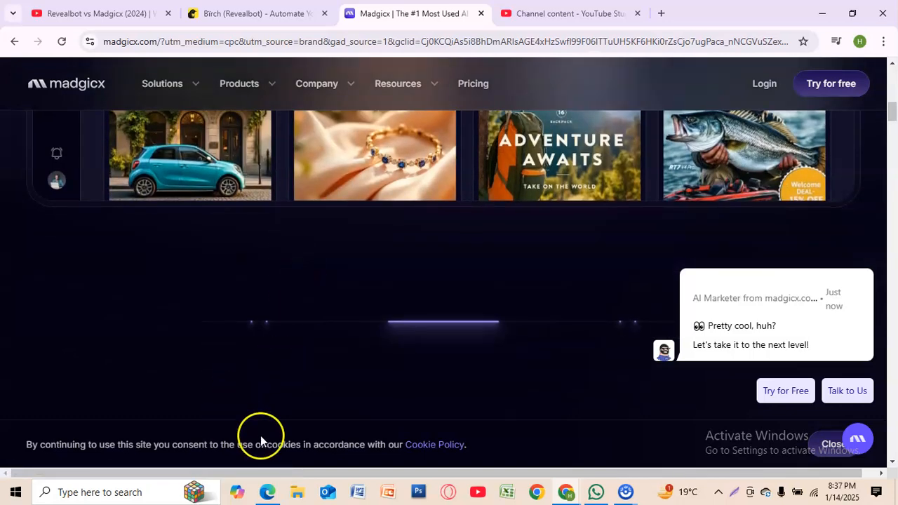
mouse_move(333, 242)
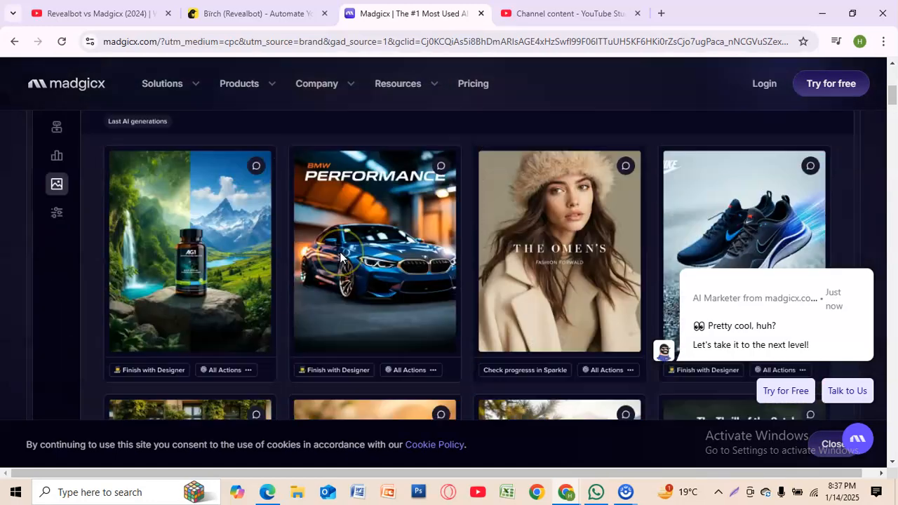
scroll(up, 3)
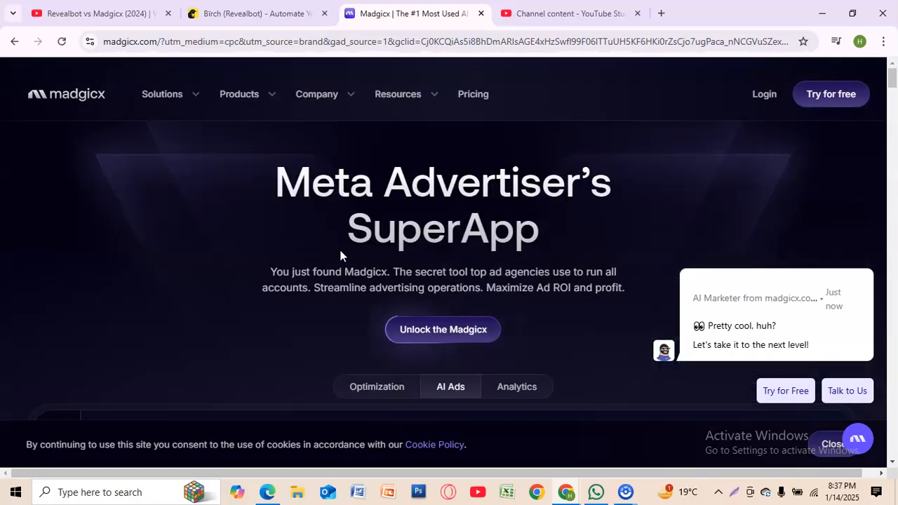
scroll(down, 3)
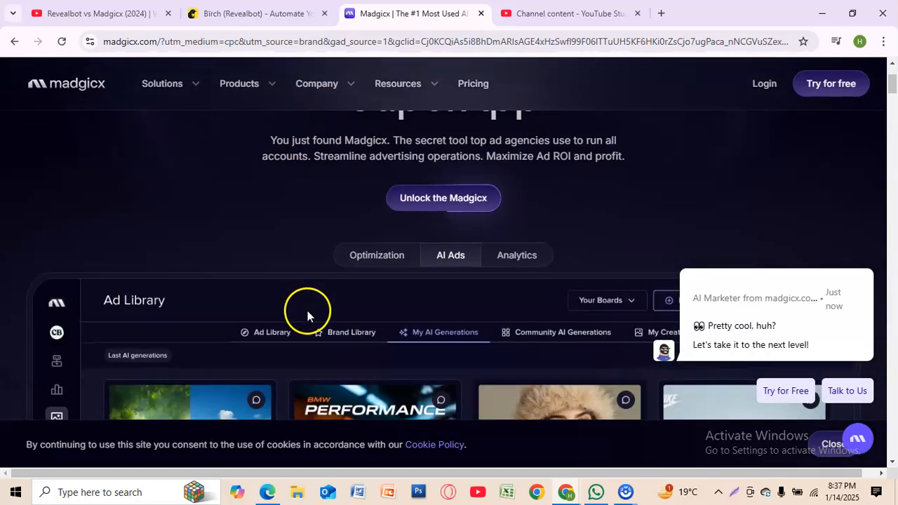
scroll(down, 3)
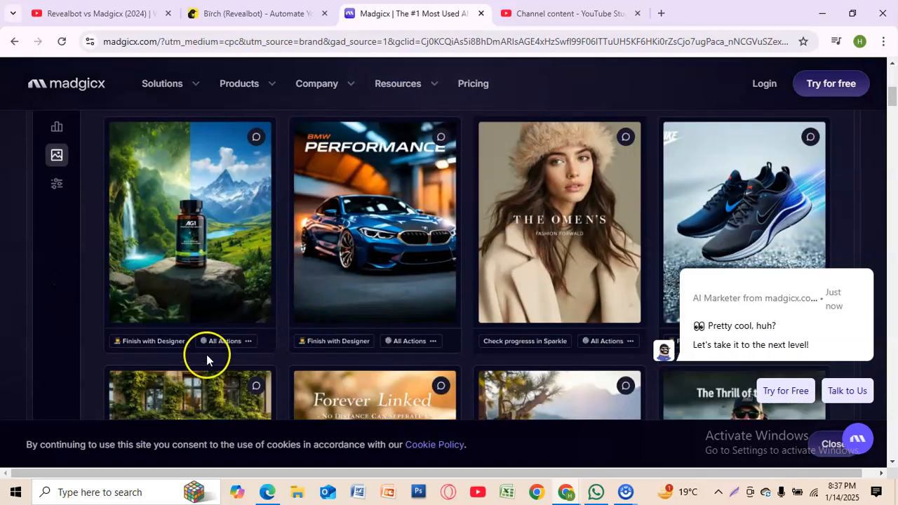
click(257, 13)
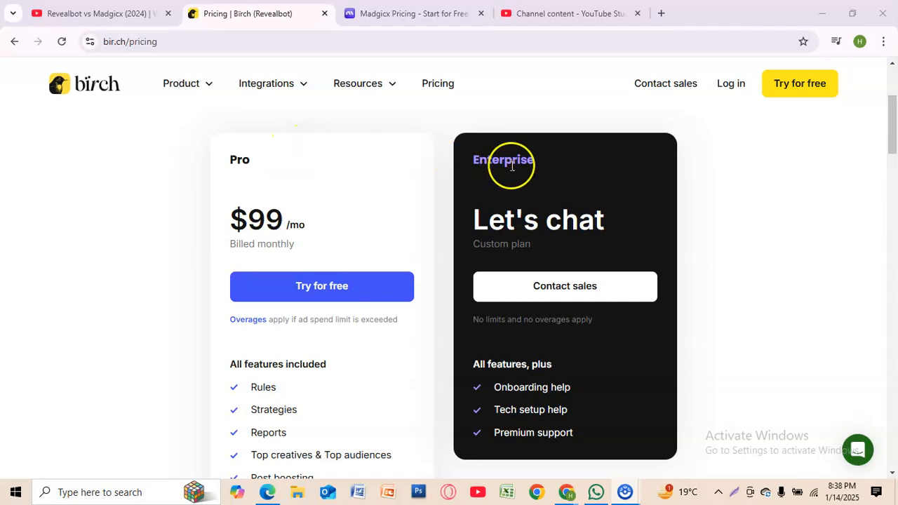
Step: Highlight Birch's Pro plan $99/mo price beside the custom Enterprise plan, then leave the tab
double_click(256, 219)
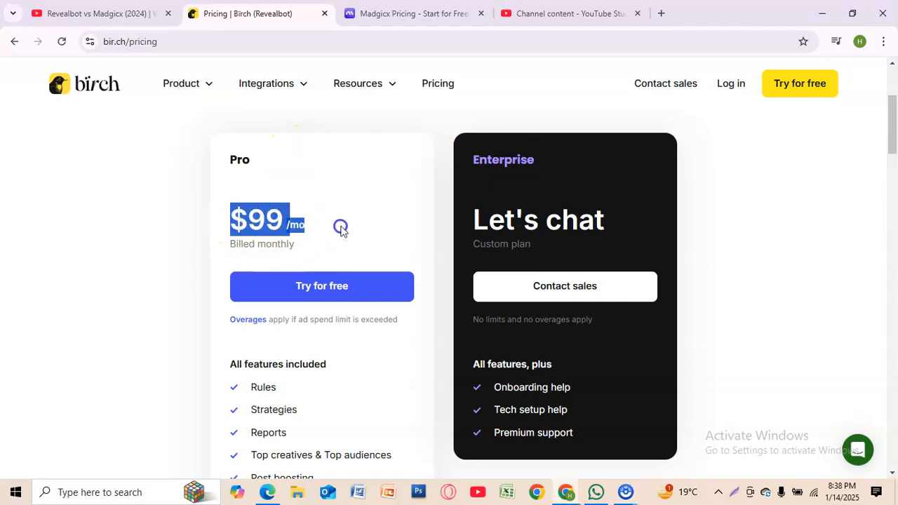
mouse_move(253, 188)
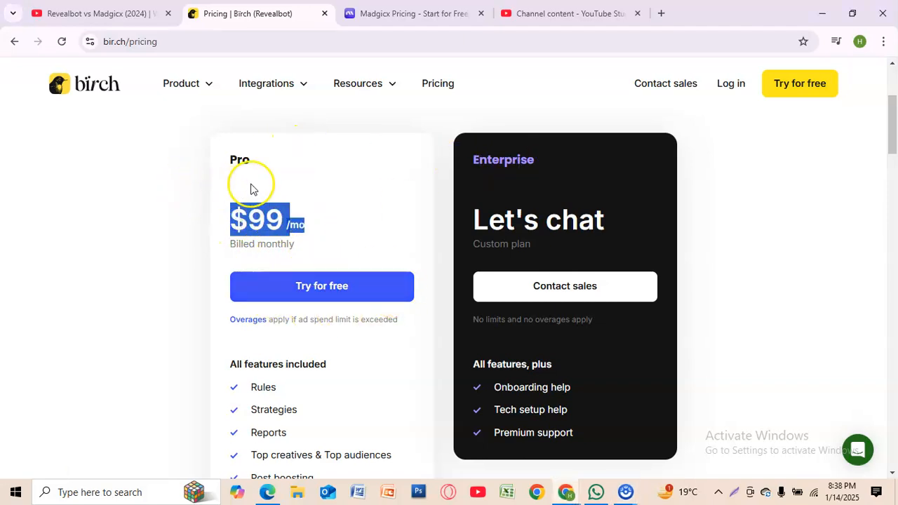
mouse_move(340, 215)
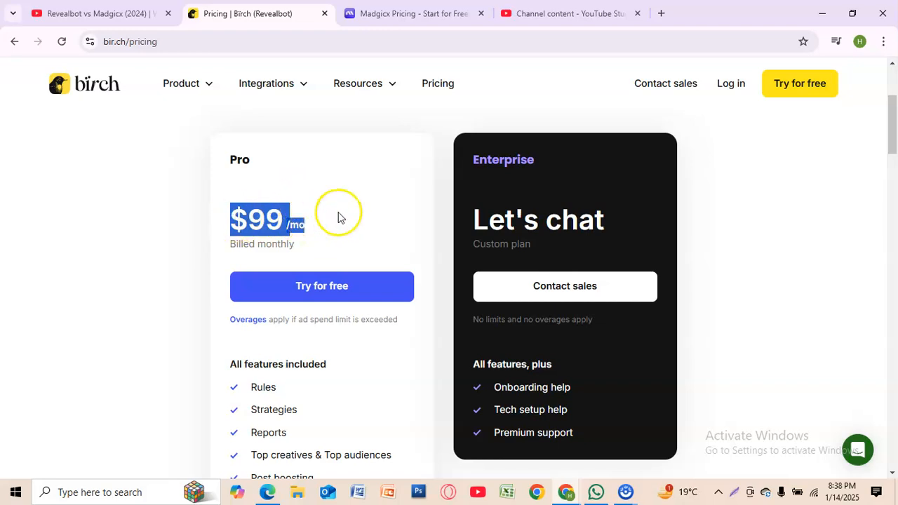
click(572, 13)
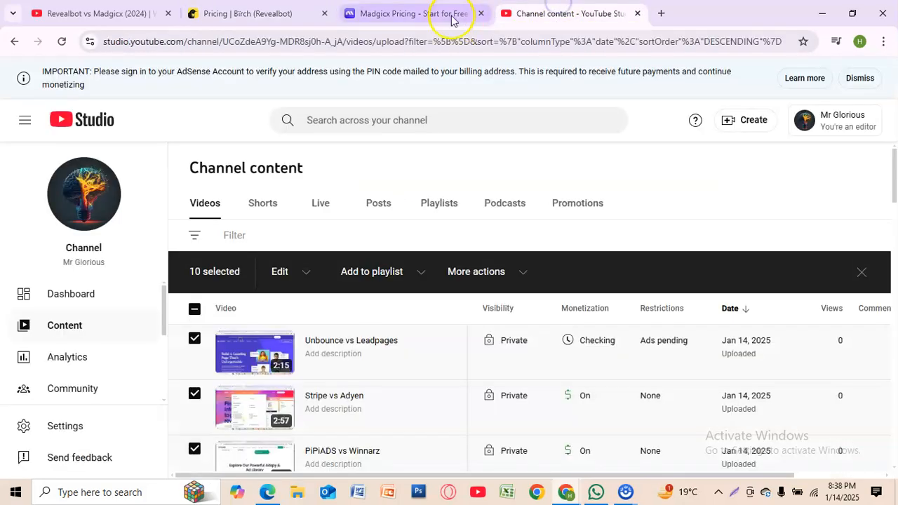
Step: Toggle Madgicx pricing to annual billing showing the $31/mo All-in-One plan, then return to Birch
click(407, 13)
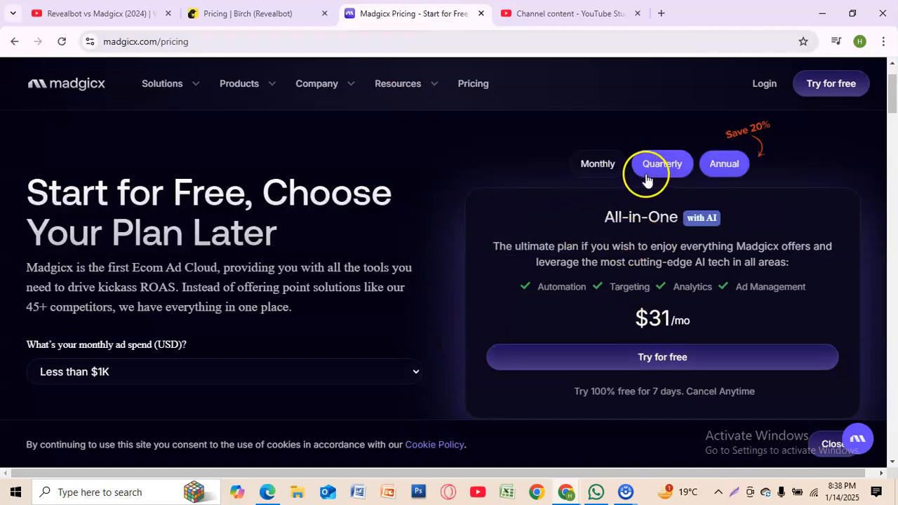
click(724, 163)
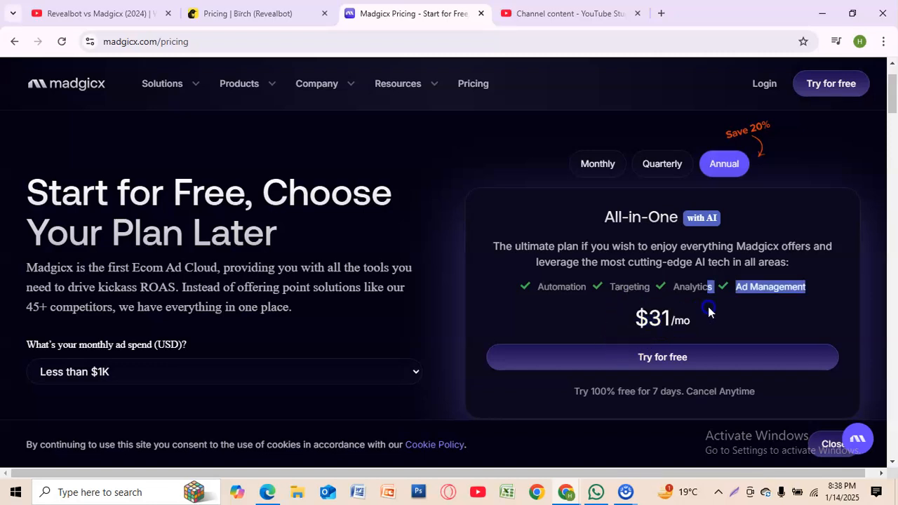
click(257, 13)
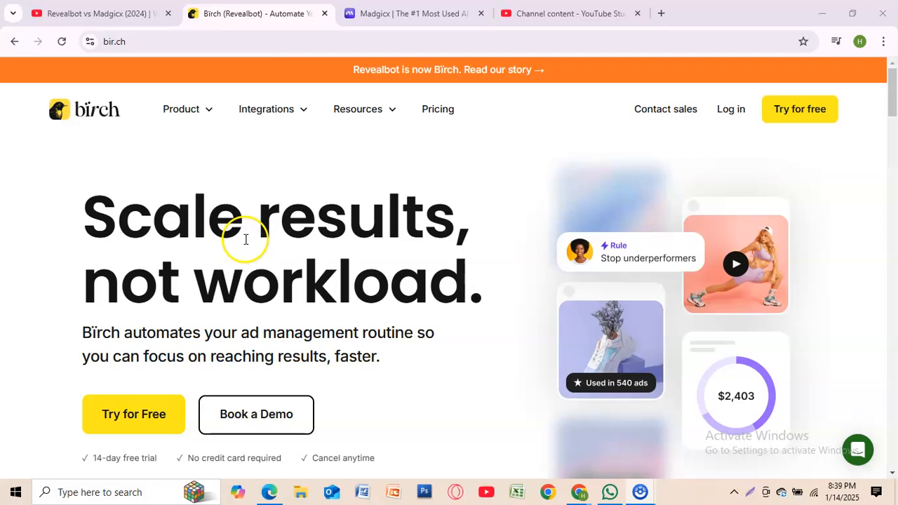
Step: Scroll Birch's case study cards and automation, analysis and launching sections, then switch to Madgicx
scroll(down, 3)
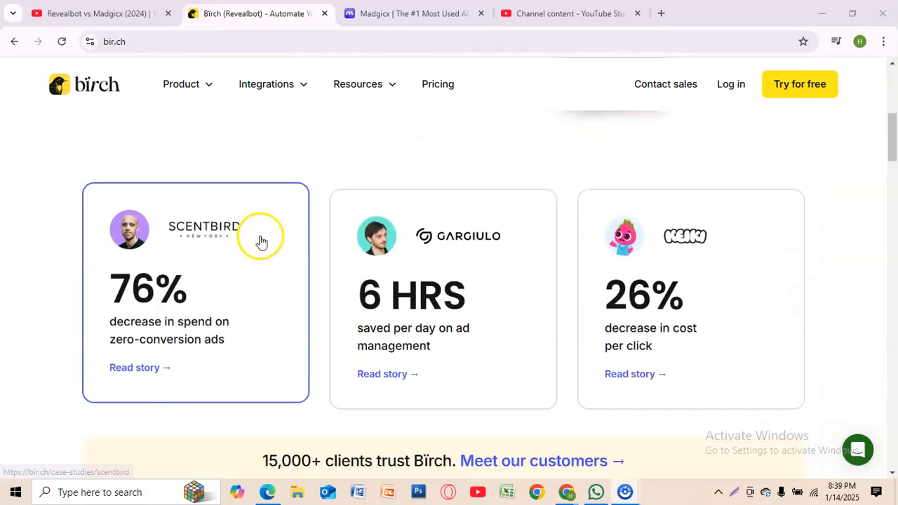
scroll(up, 3)
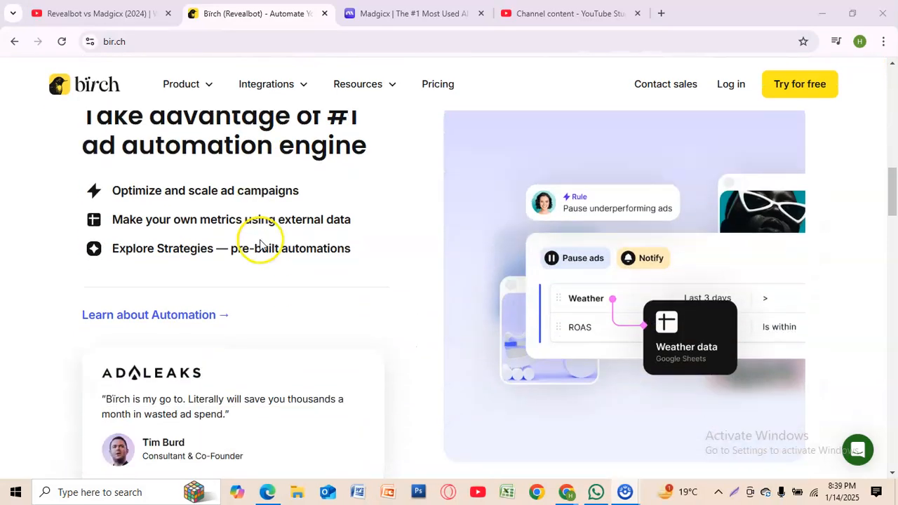
scroll(down, 3)
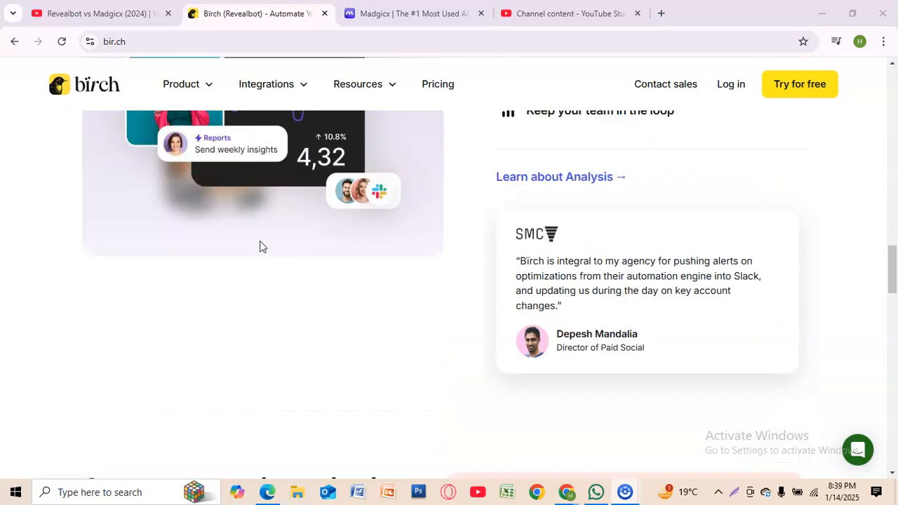
scroll(up, 3)
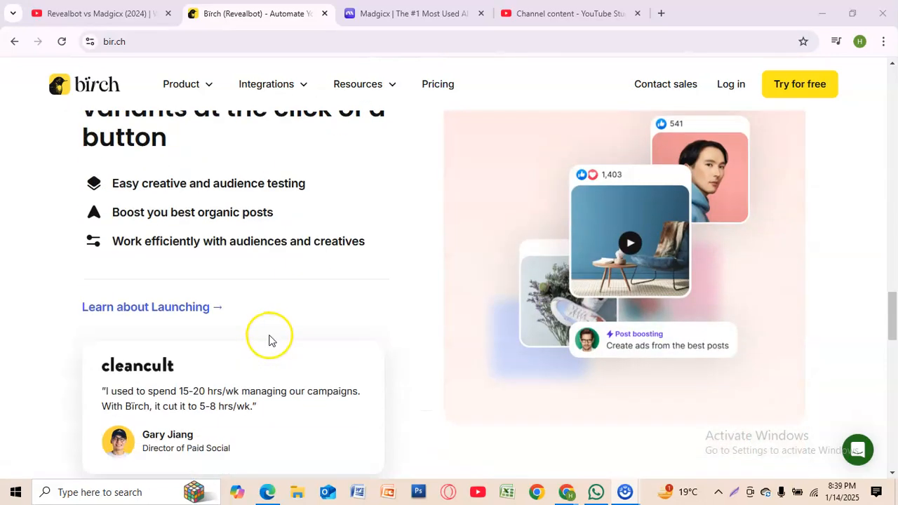
mouse_move(414, 14)
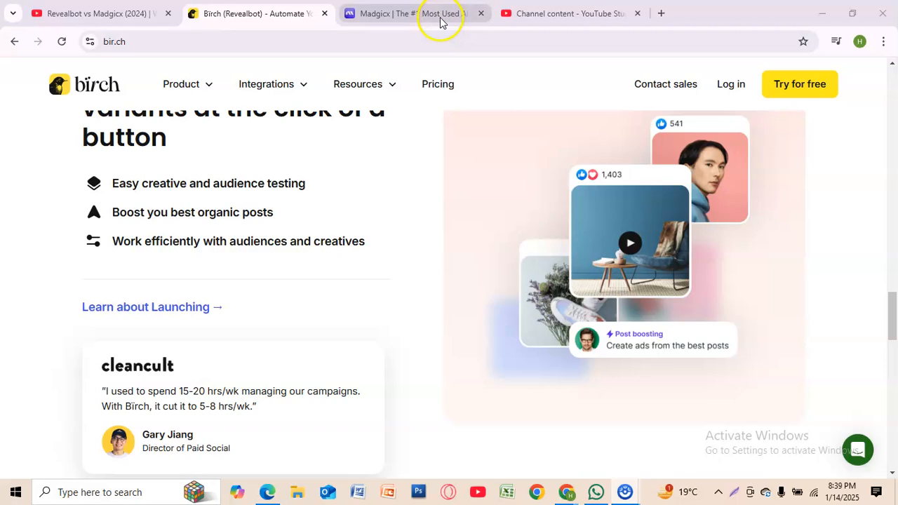
click(414, 13)
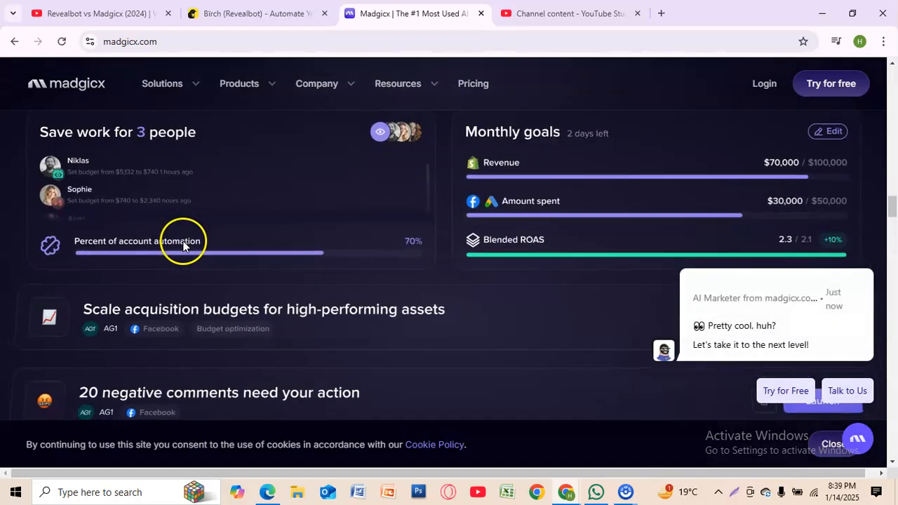
Step: Scroll Madgicx's homepage past monthly goals to Launch suggestions, then return to Birch
scroll(down, 3)
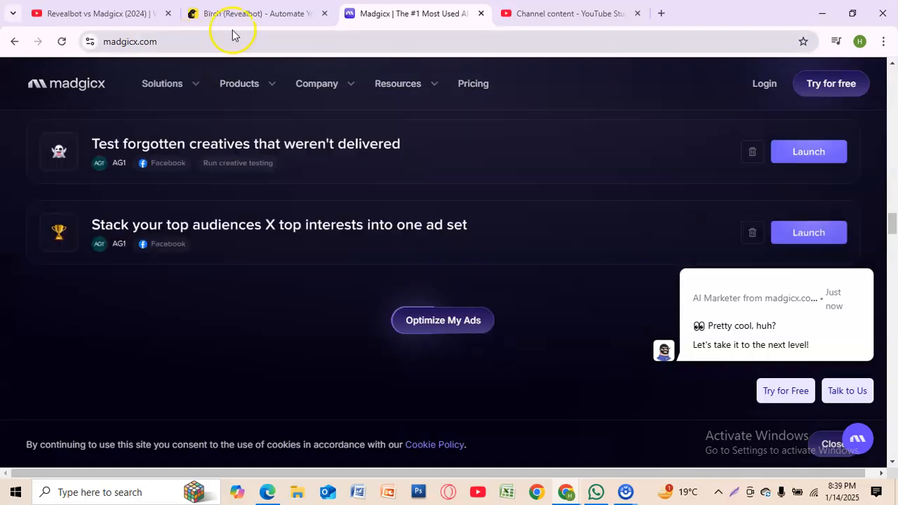
click(258, 14)
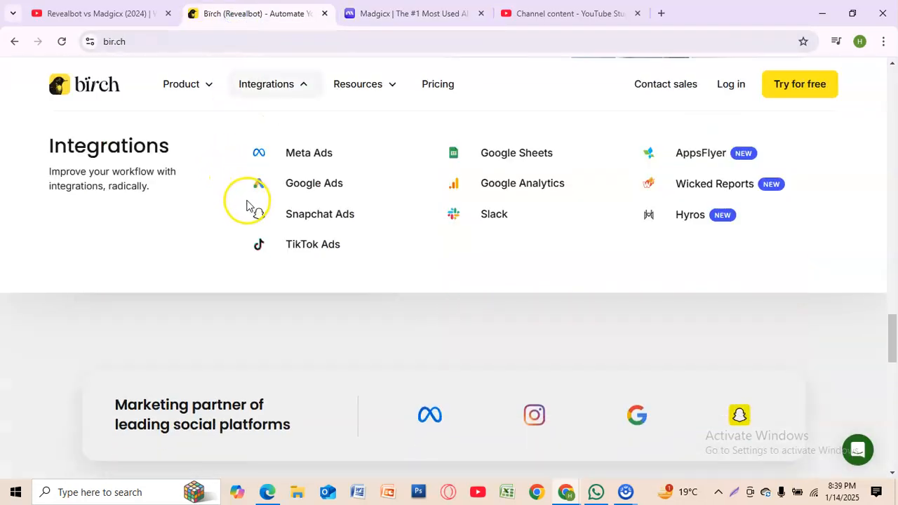
Step: Scroll with Birch's Integrations dropdown open, listing Meta, Google, Snapchat, TikTok Ads, Sheets, Slack and AppsFlyer
scroll(down, 3)
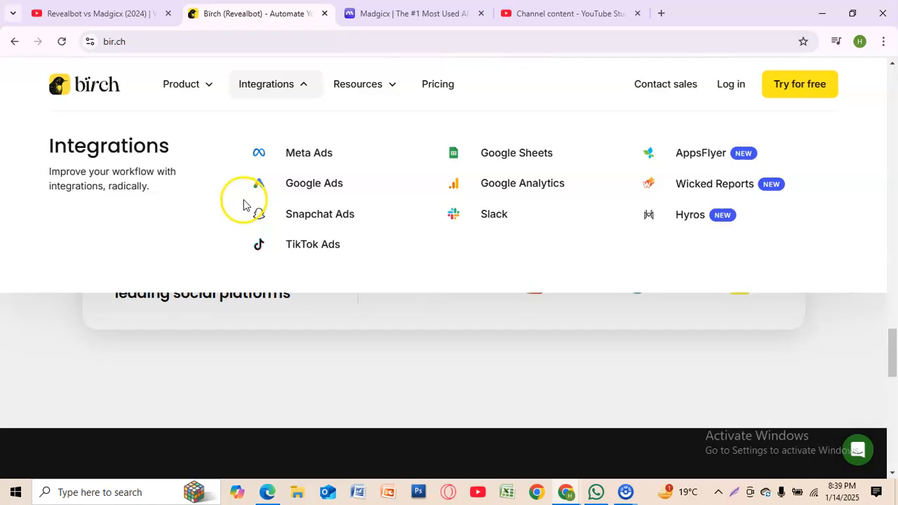
scroll(down, 3)
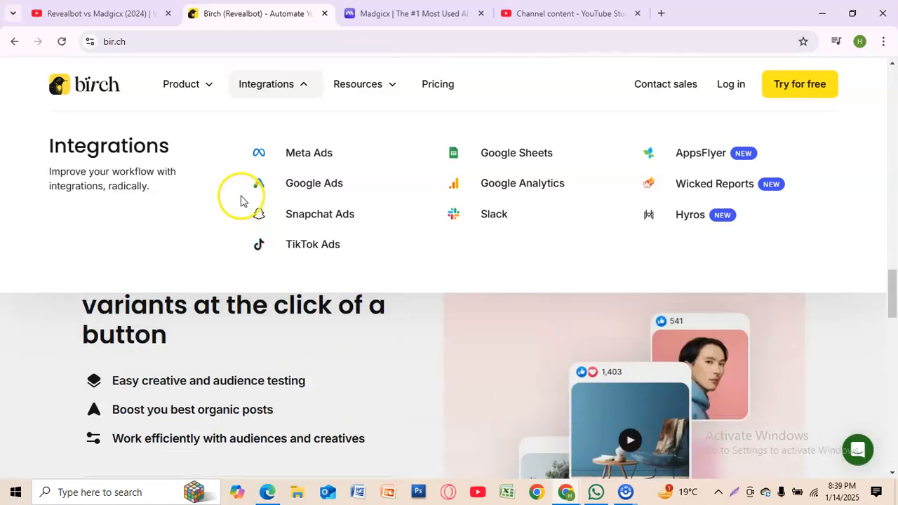
scroll(down, 3)
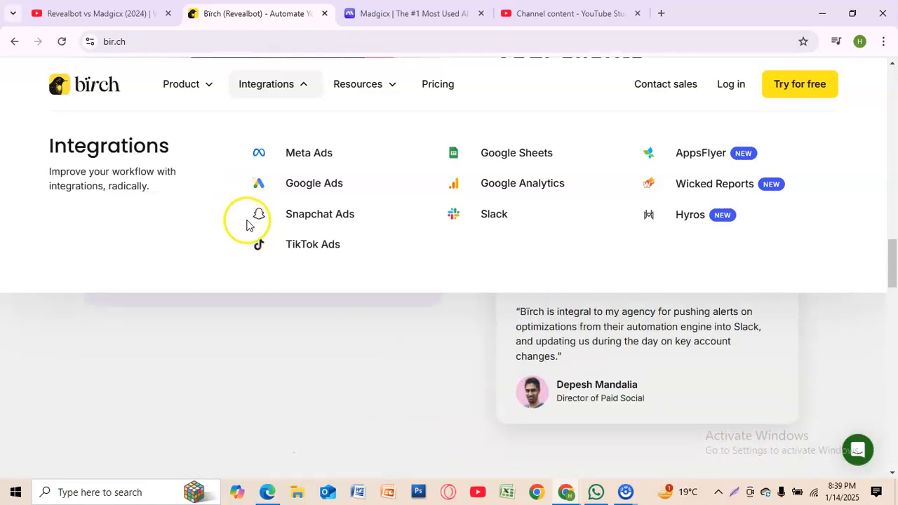